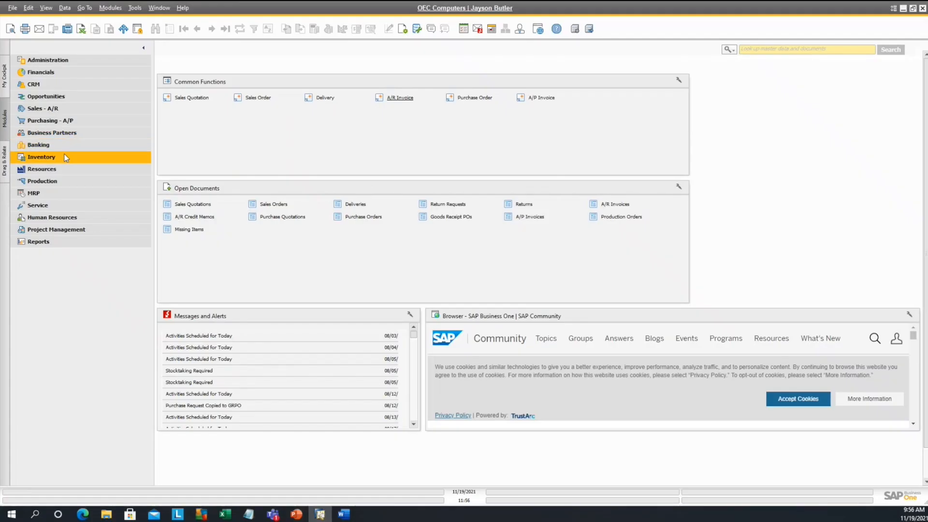
List the Bank of America checks for payment awaiting print via Banking > Document Printing.
{"action": "left_click", "coordinate": [39, 144]}
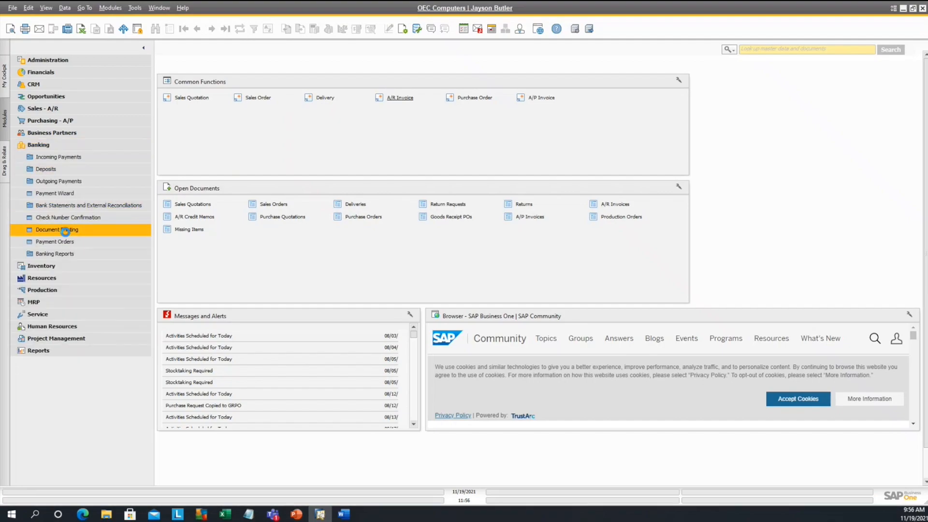
{"action": "left_click", "coordinate": [56, 230]}
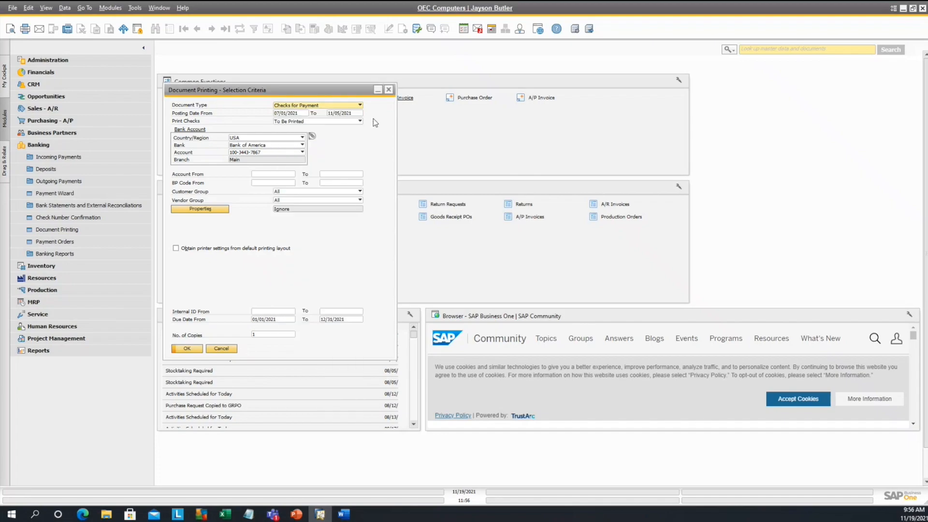
{"action": "mouse_move", "coordinate": [221, 284]}
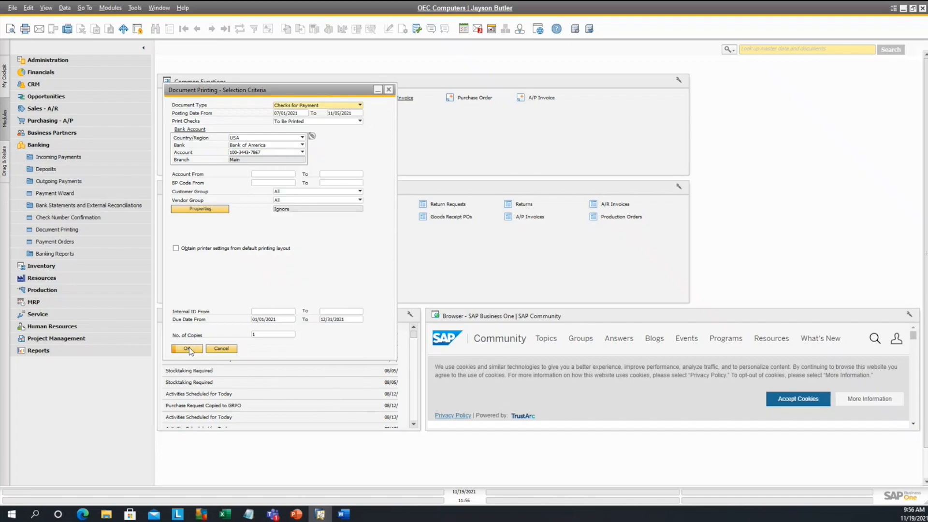
{"action": "left_click", "coordinate": [186, 348]}
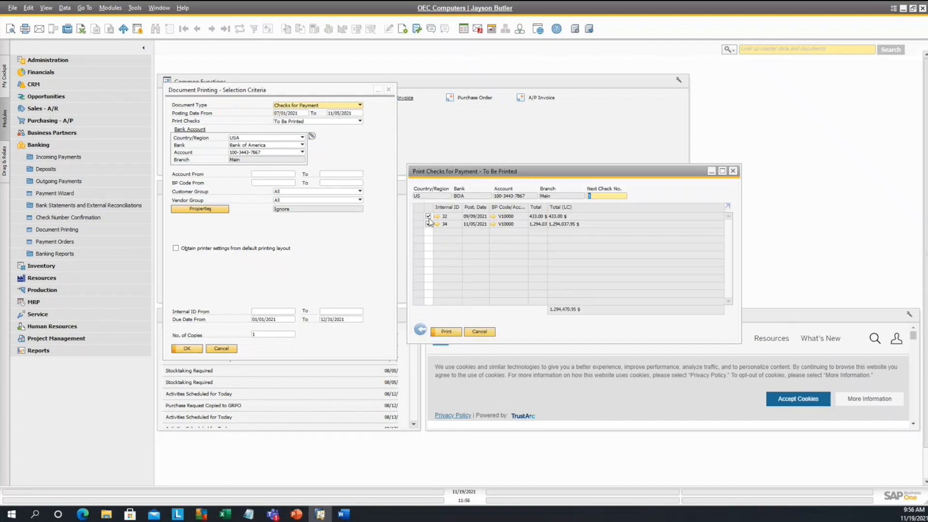
Attempt to mark checks 32 and 34 for printing, which stay unselected.
{"action": "left_click", "coordinate": [429, 223]}
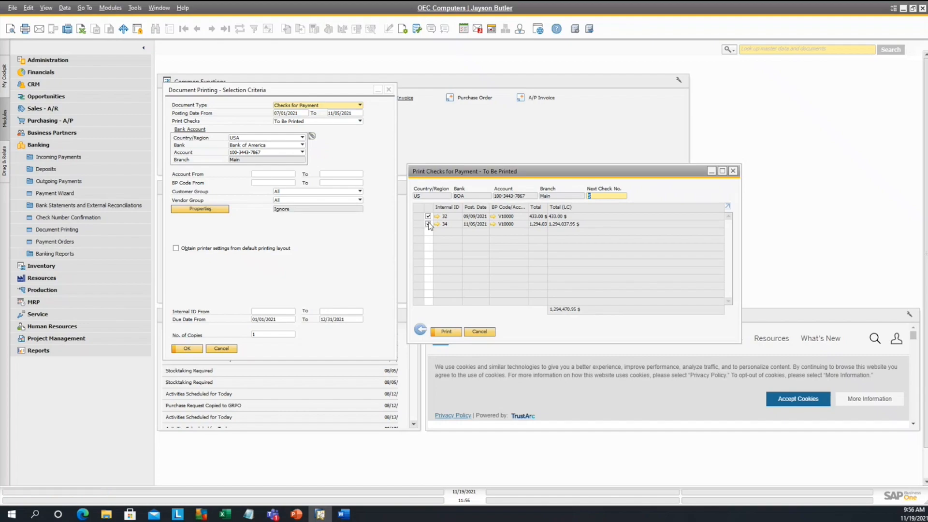
{"action": "left_click", "coordinate": [428, 215]}
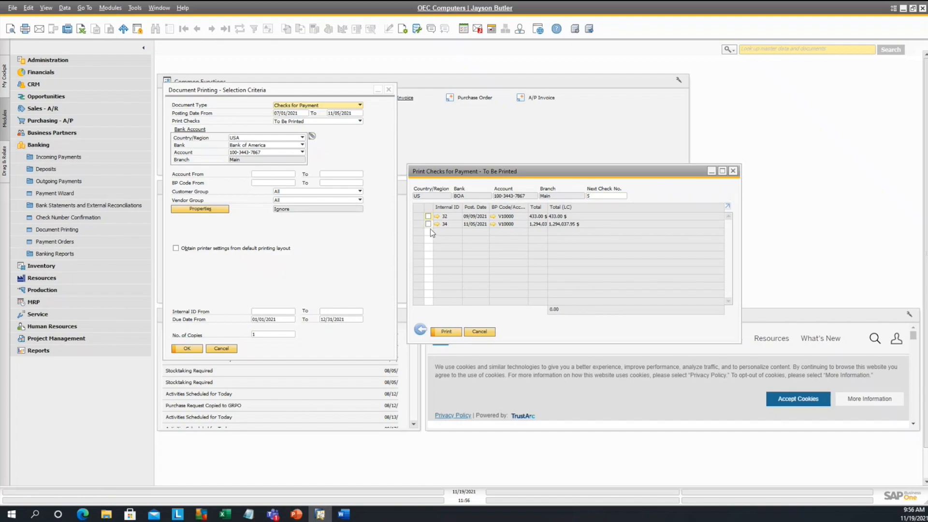
{"action": "mouse_move", "coordinate": [437, 310]}
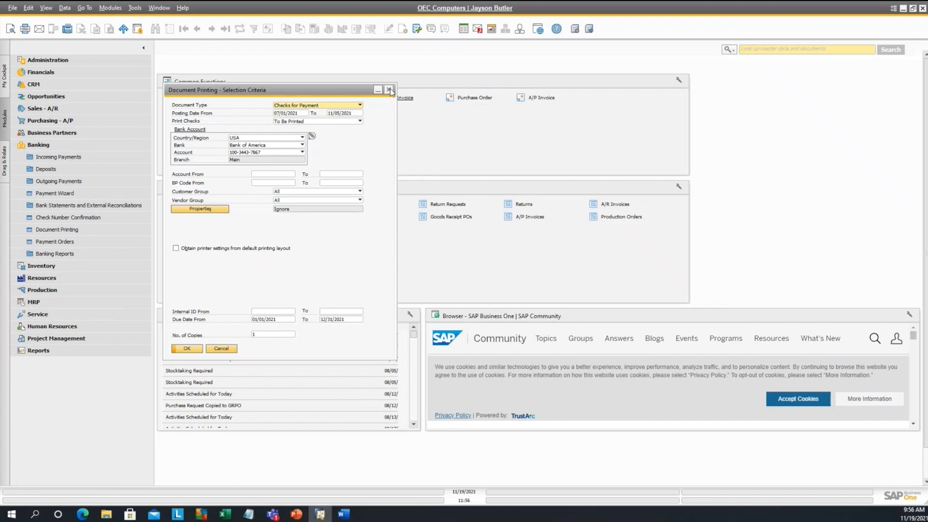
Show the Lock Checks Printing column in House Bank Accounts setup, unmarked for all accounts.
{"action": "left_click", "coordinate": [390, 88]}
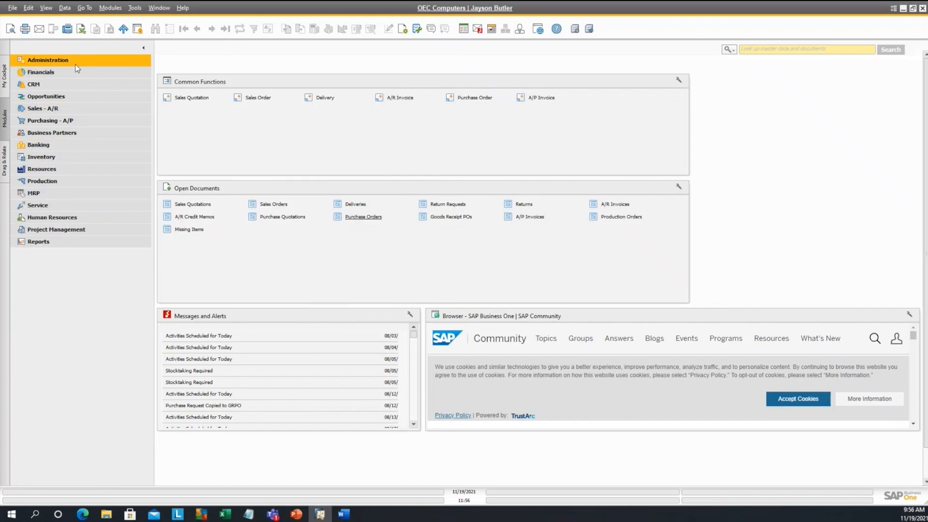
{"action": "left_click", "coordinate": [47, 59]}
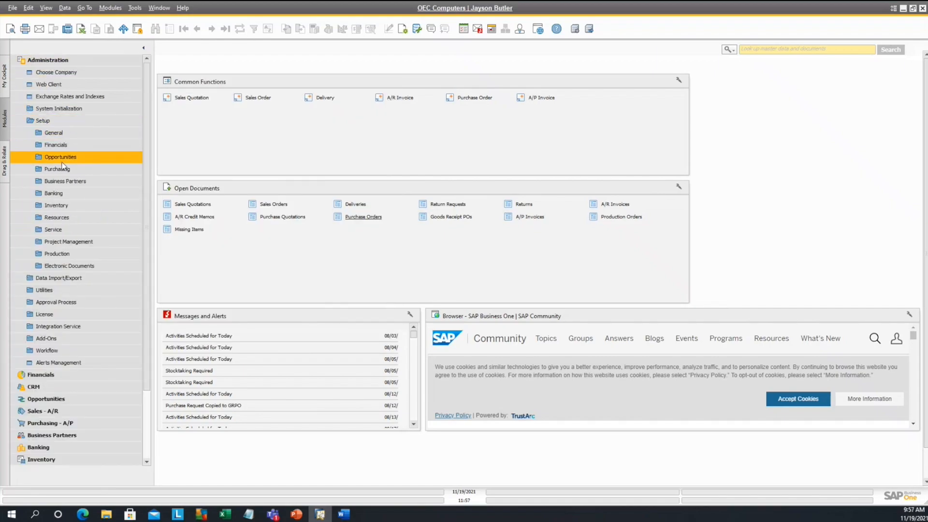
{"action": "left_click", "coordinate": [53, 194]}
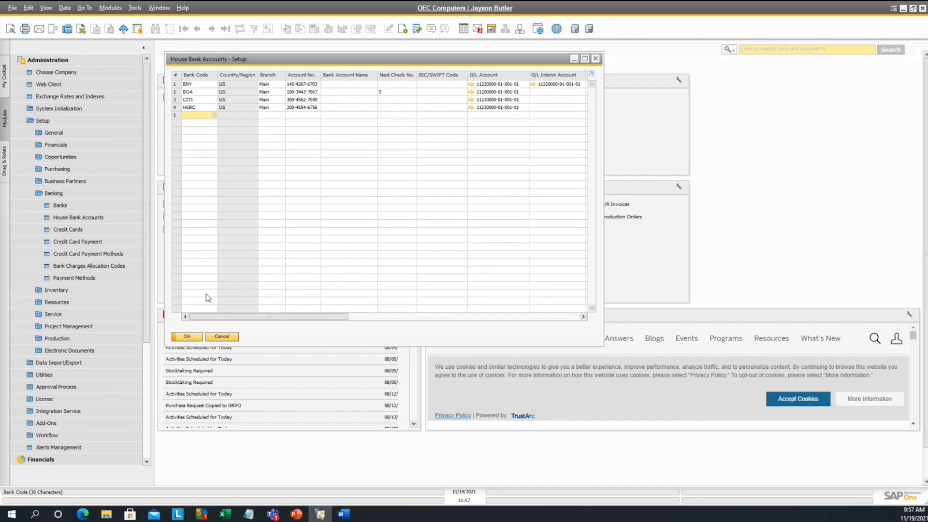
{"action": "scroll", "scroll_direction": "right", "scroll_amount": 3}
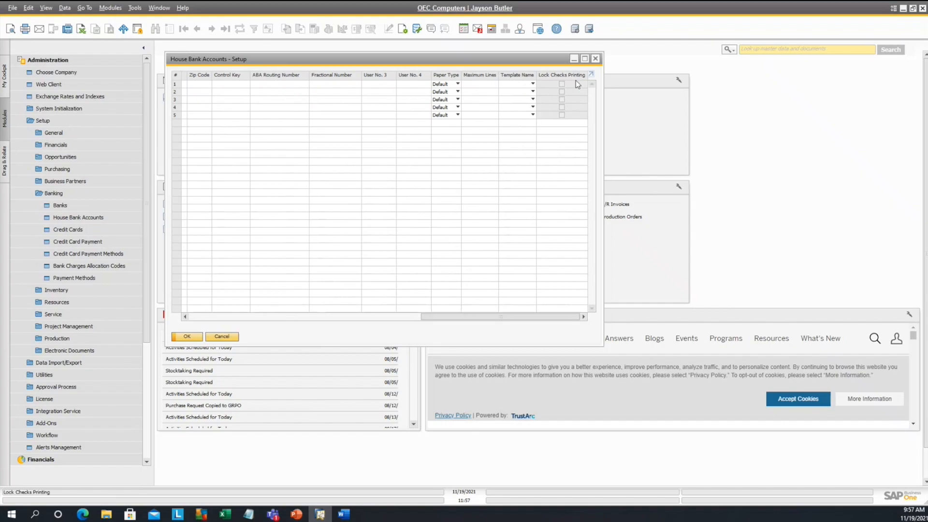
{"action": "mouse_move", "coordinate": [582, 111]}
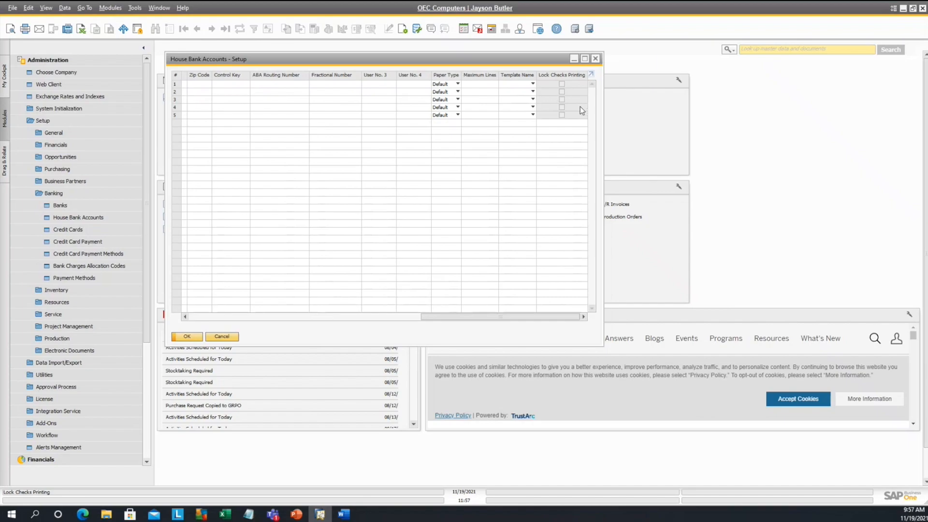
{"action": "mouse_move", "coordinate": [578, 86]}
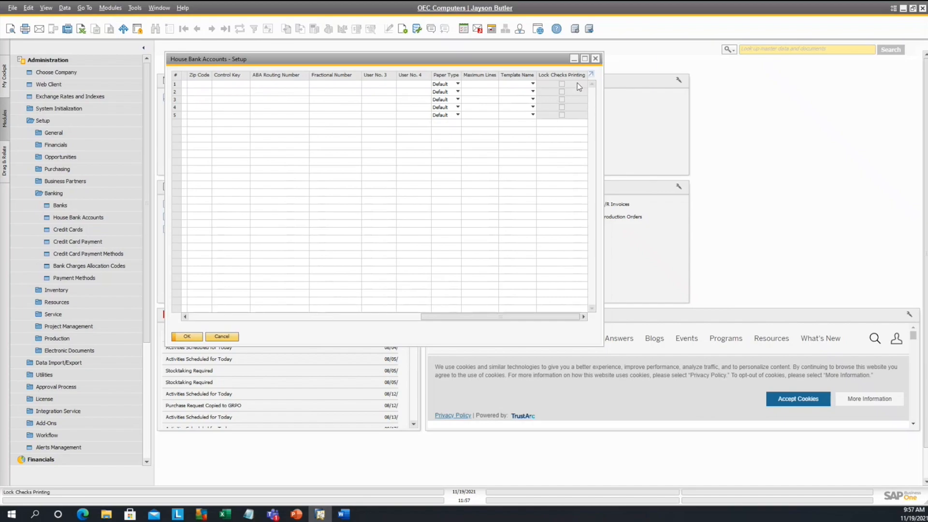
{"action": "mouse_move", "coordinate": [549, 117]}
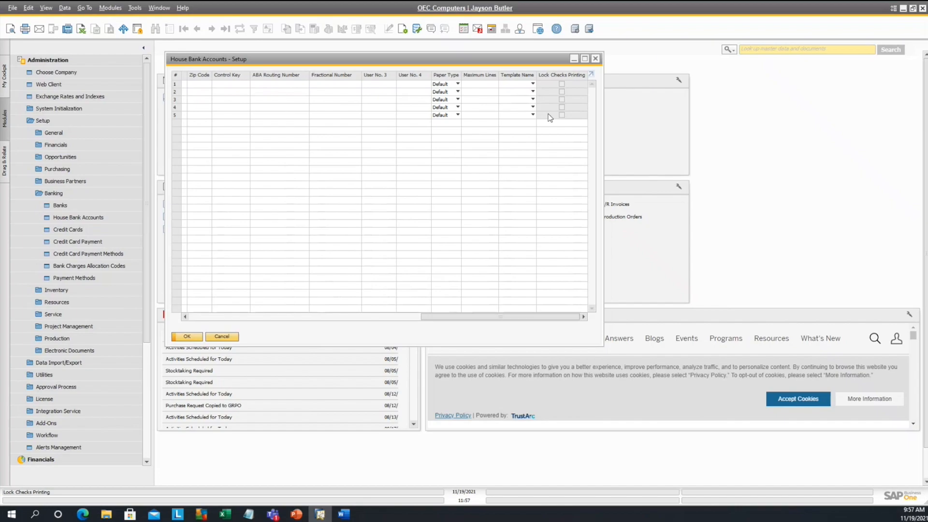
{"action": "mouse_move", "coordinate": [563, 86]}
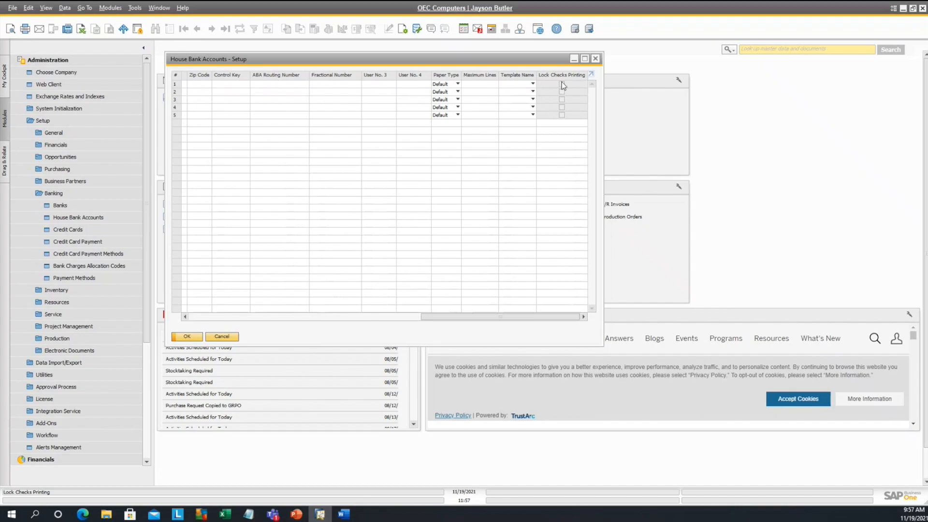
{"action": "mouse_move", "coordinate": [566, 106]}
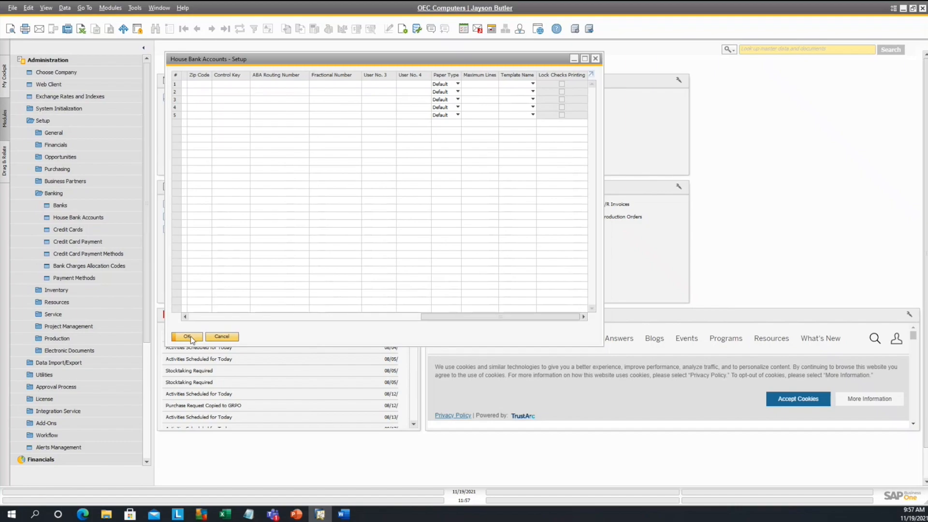
Reopen the to-be-printed checks list and toggle check 32's selection, confirming it is now markable.
{"action": "left_click", "coordinate": [187, 336]}
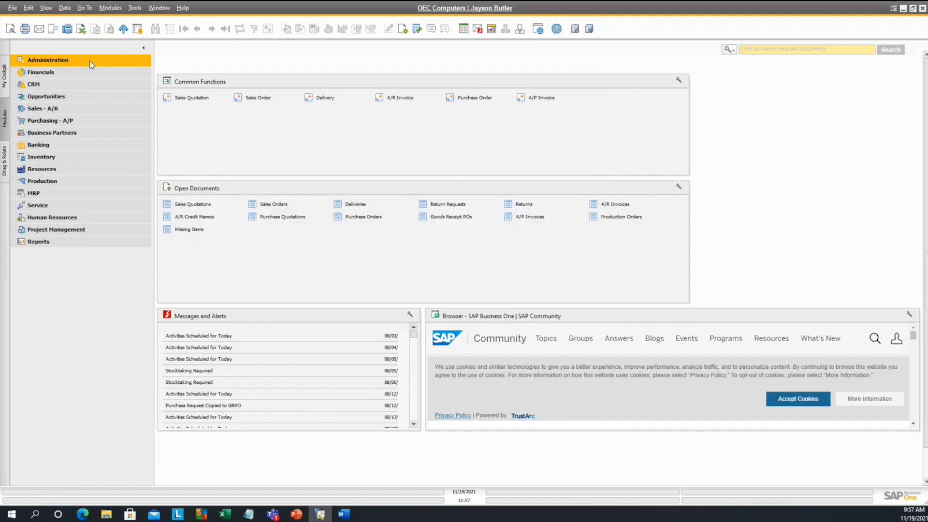
{"action": "left_click", "coordinate": [37, 144]}
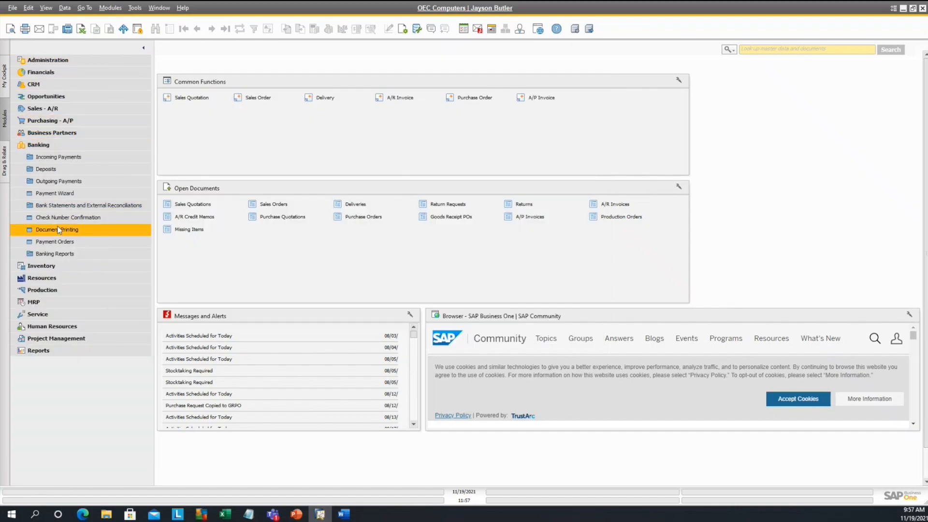
{"action": "left_click", "coordinate": [187, 348]}
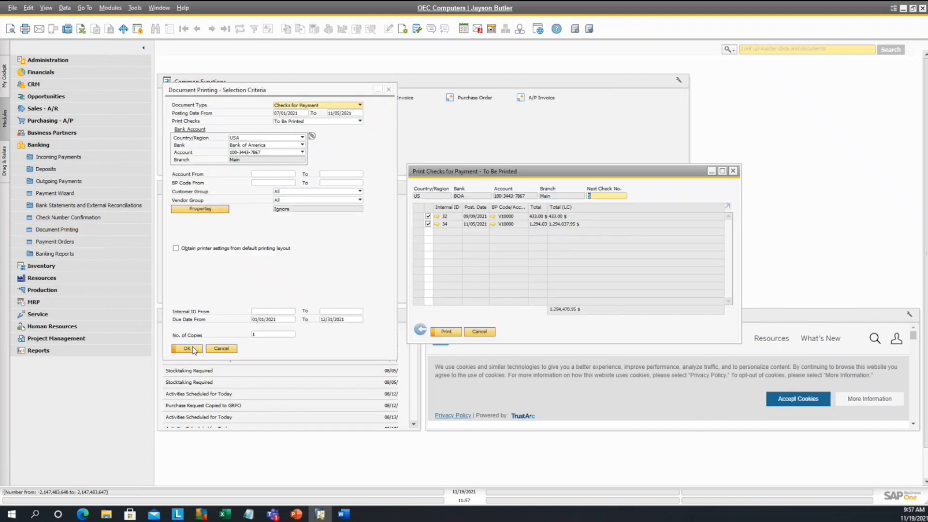
{"action": "left_click", "coordinate": [428, 215]}
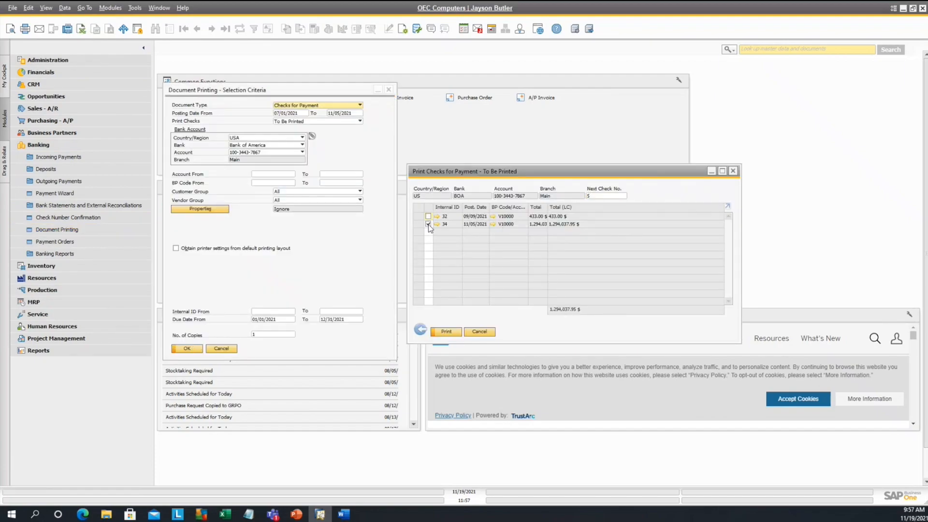
{"action": "left_click", "coordinate": [428, 216]}
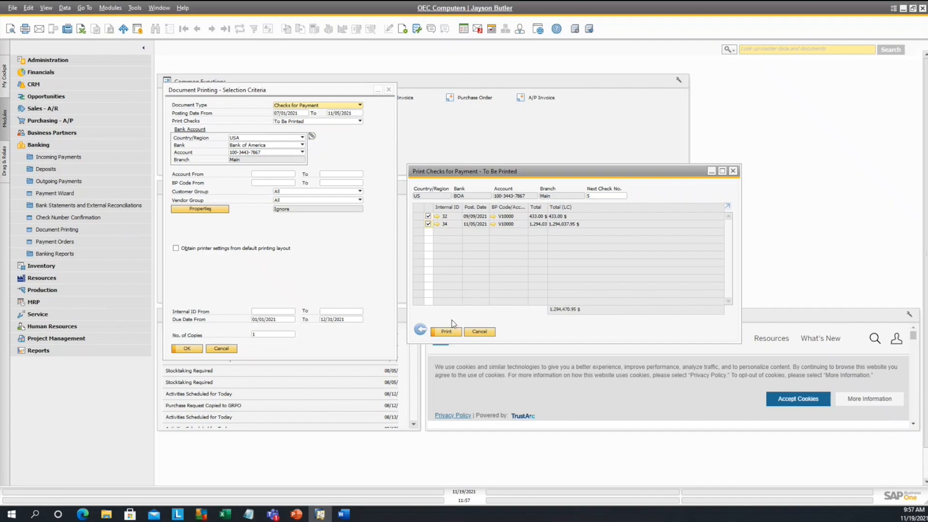
Cancel the check list without printing and return to the main menu.
{"action": "left_click", "coordinate": [479, 330]}
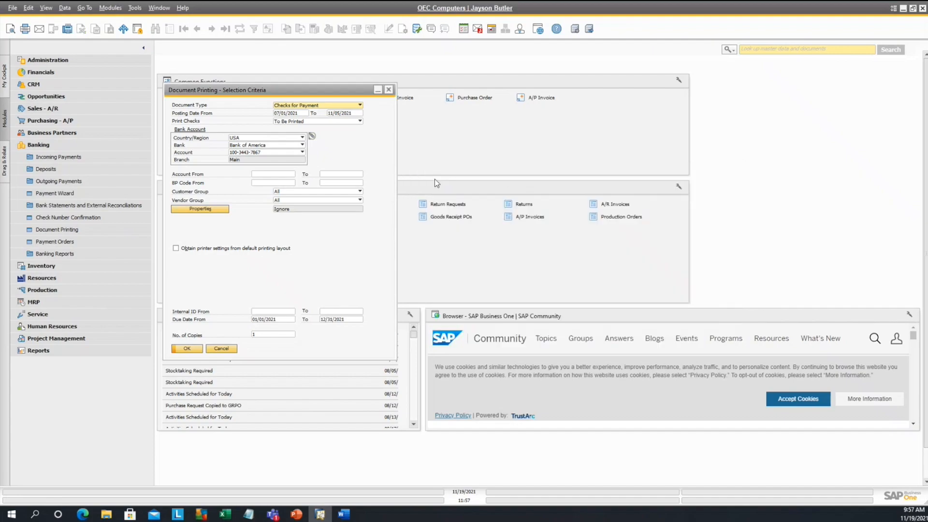
{"action": "left_click", "coordinate": [220, 348]}
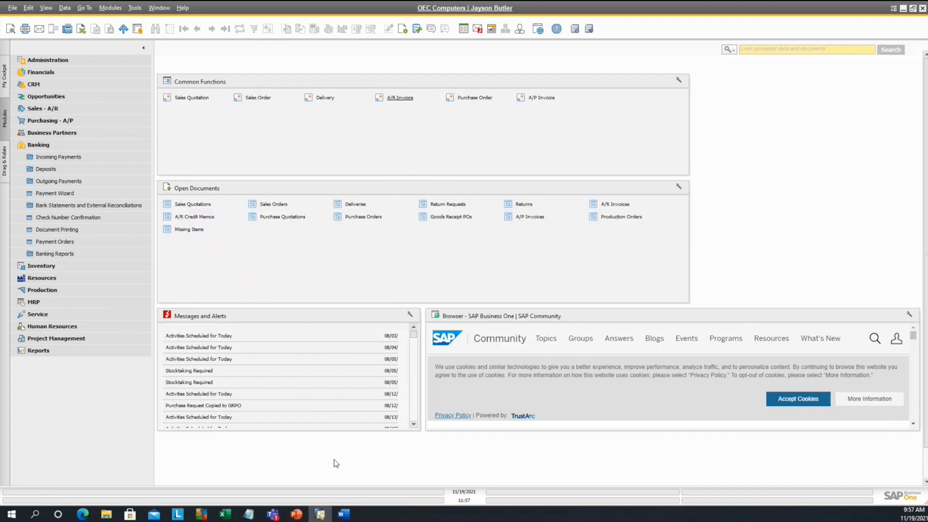
Present the Benefit slide of the Lock Checks Printing deck as a full-screen slideshow.
{"action": "left_click", "coordinate": [295, 513]}
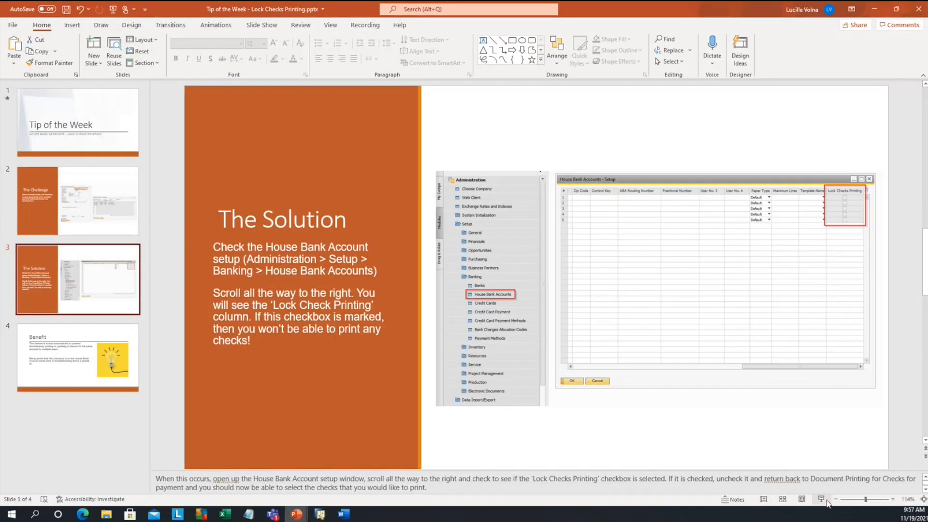
{"action": "left_click", "coordinate": [820, 498]}
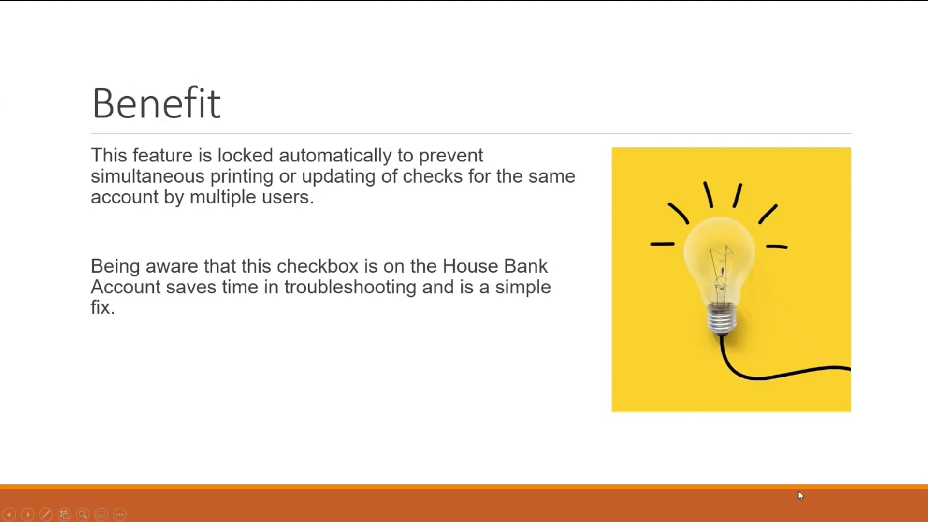